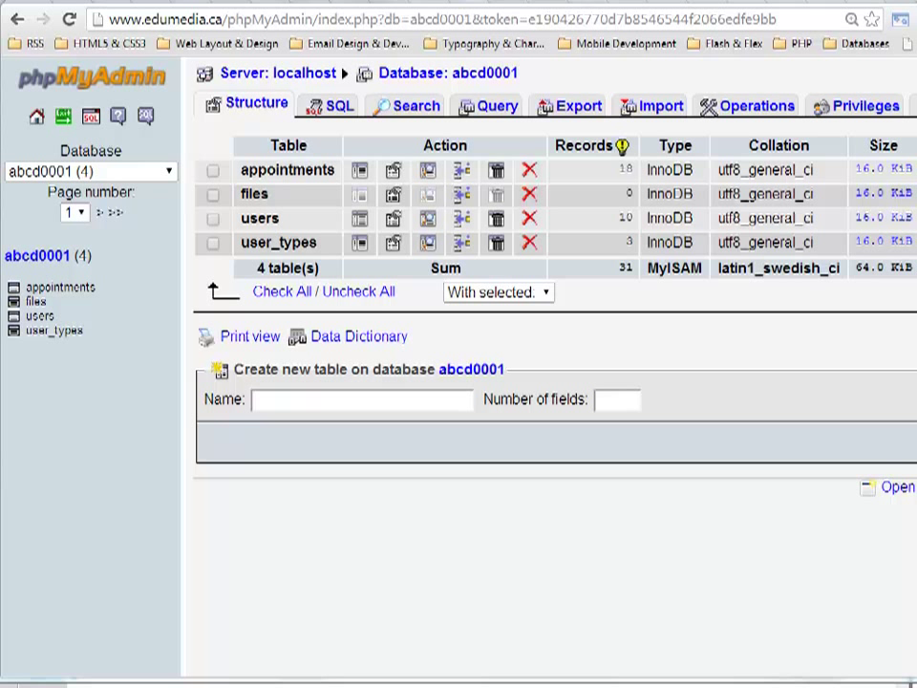
mouse_move(396, 475)
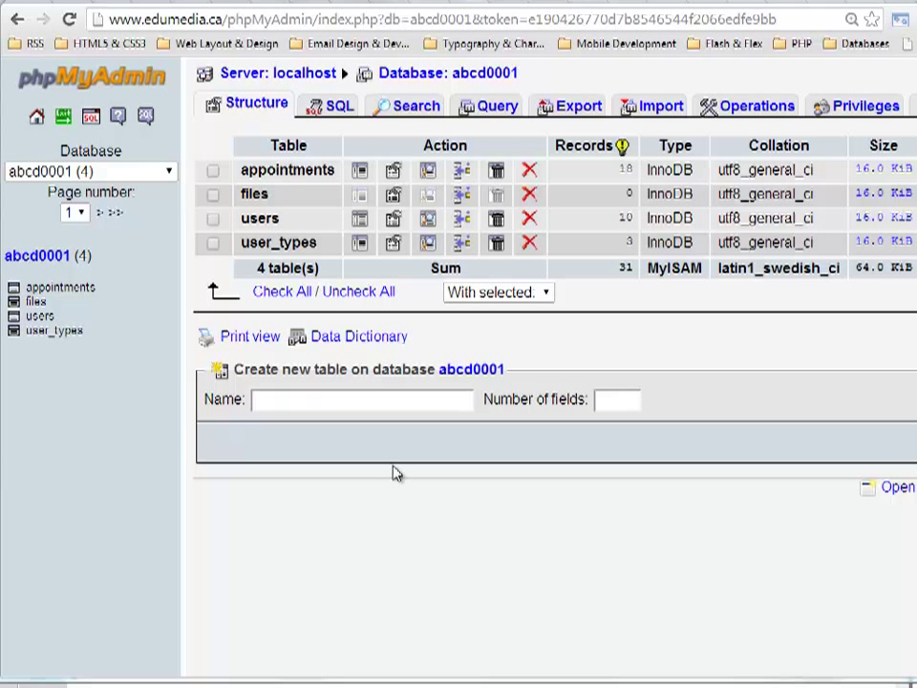
mouse_move(485, 96)
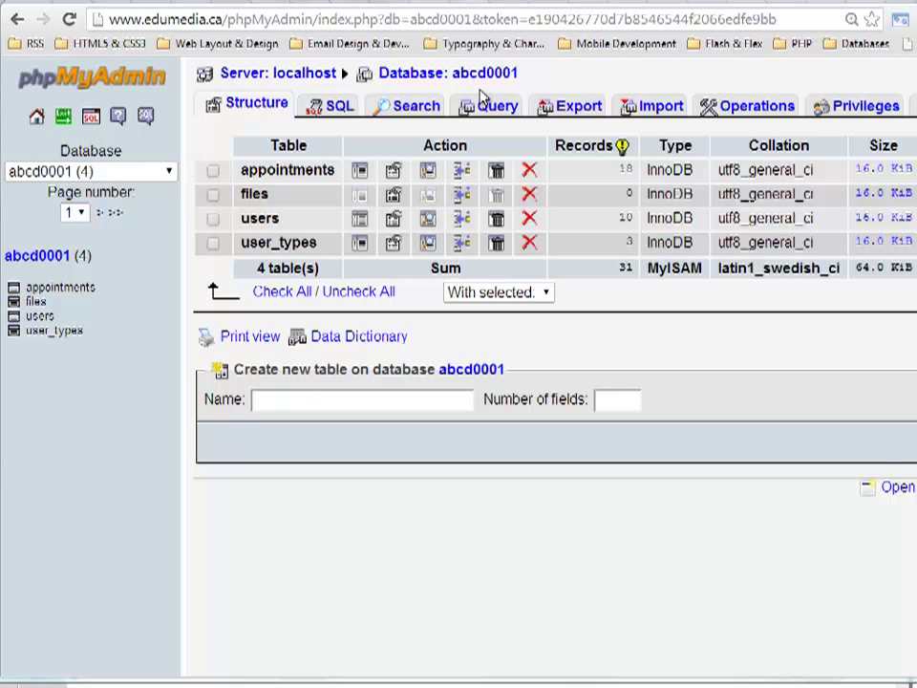
mouse_move(530, 84)
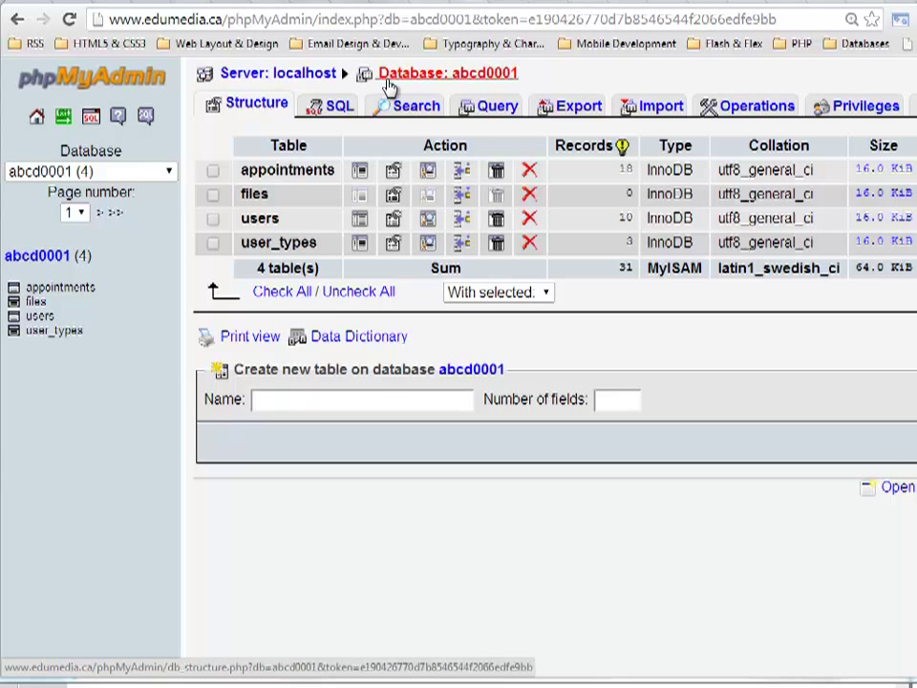
- Draft a SELECT ... FROM users query, then open the users table's six-field structure
left_click(336, 105)
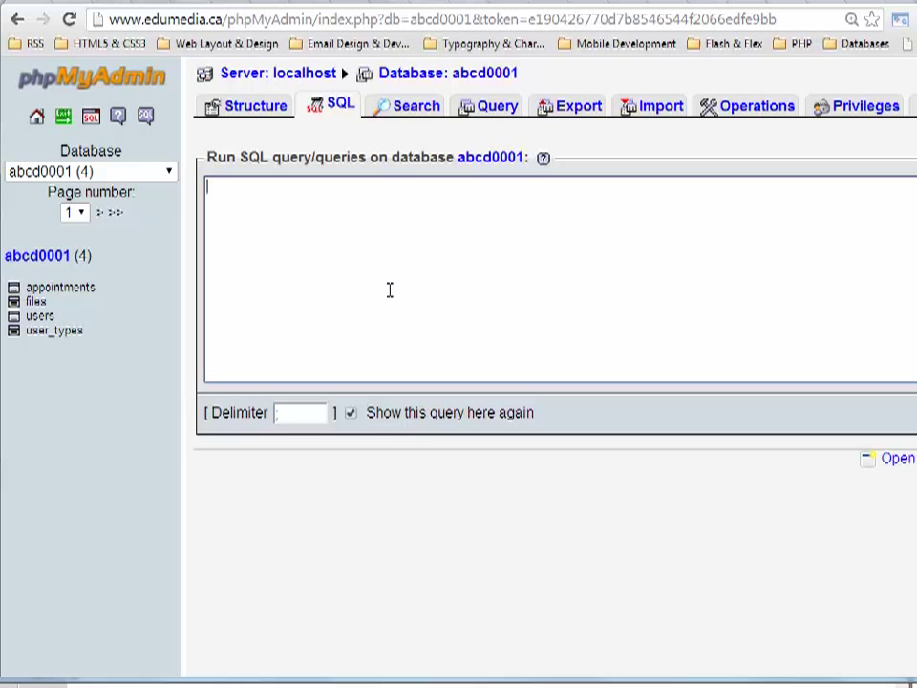
type("SELECT *")
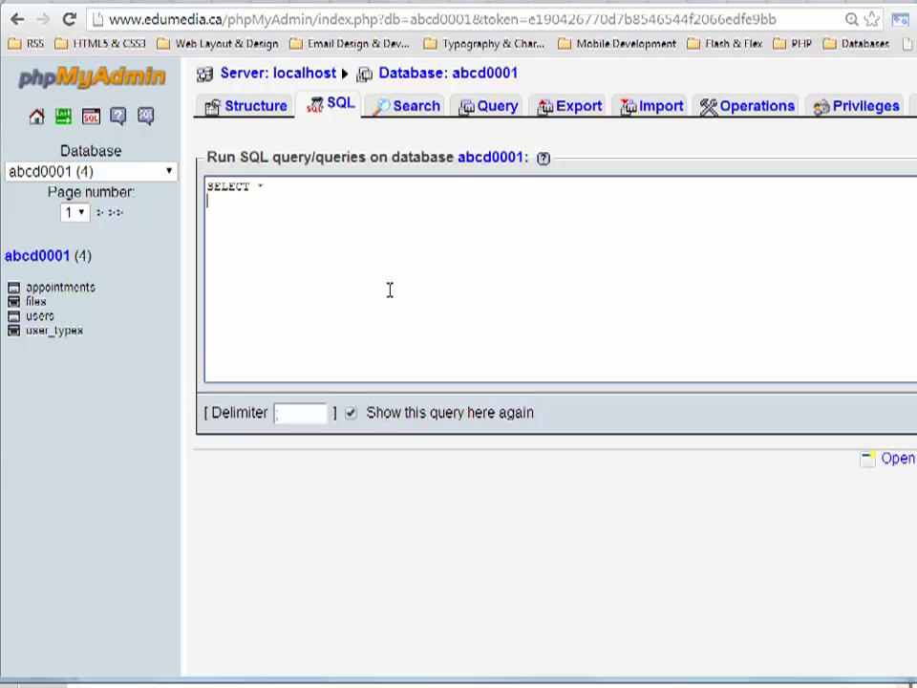
type("FROM user")
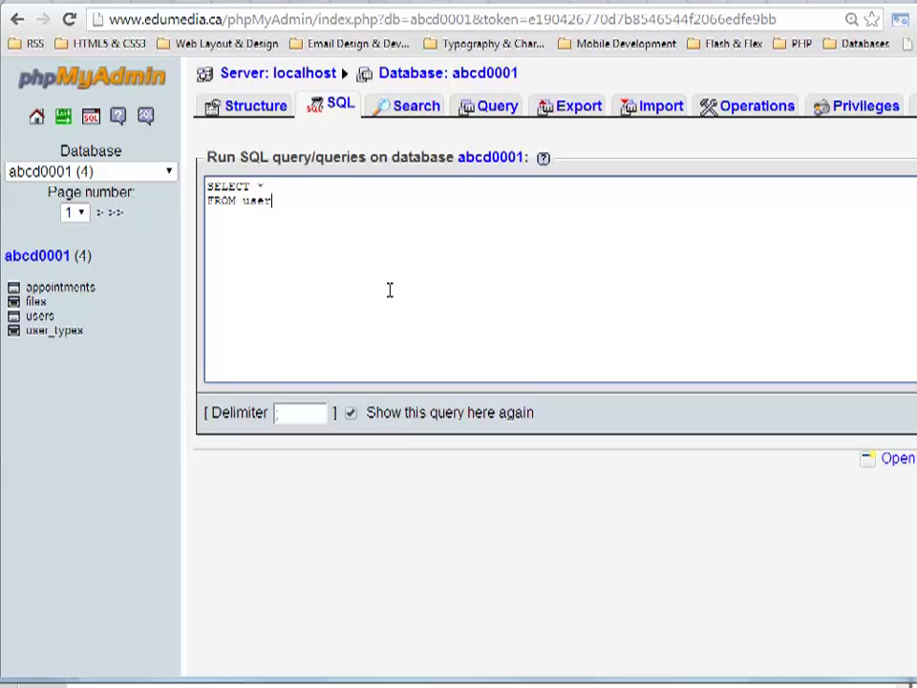
type("s")
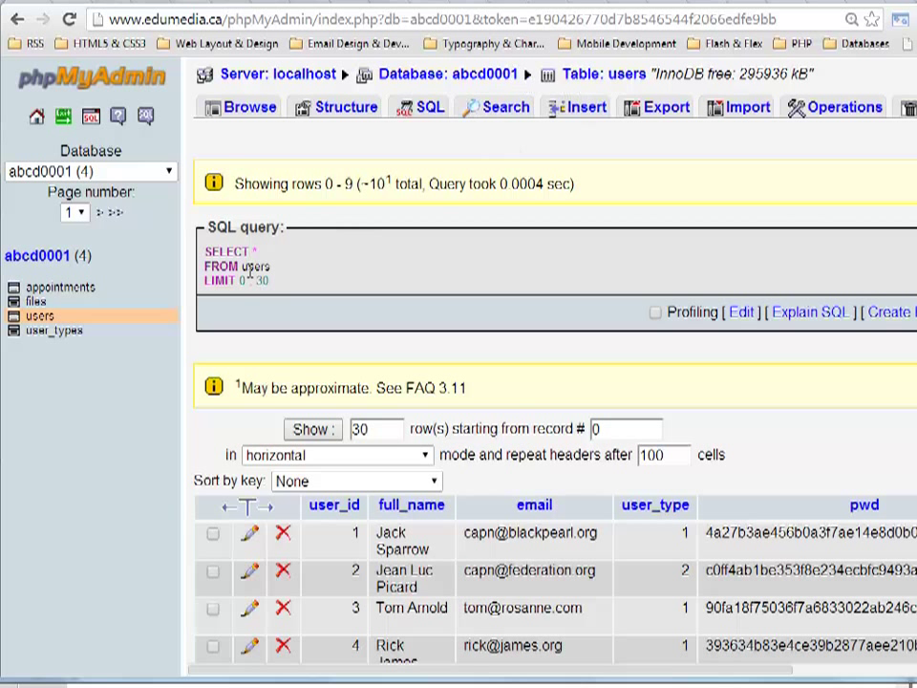
mouse_move(616, 73)
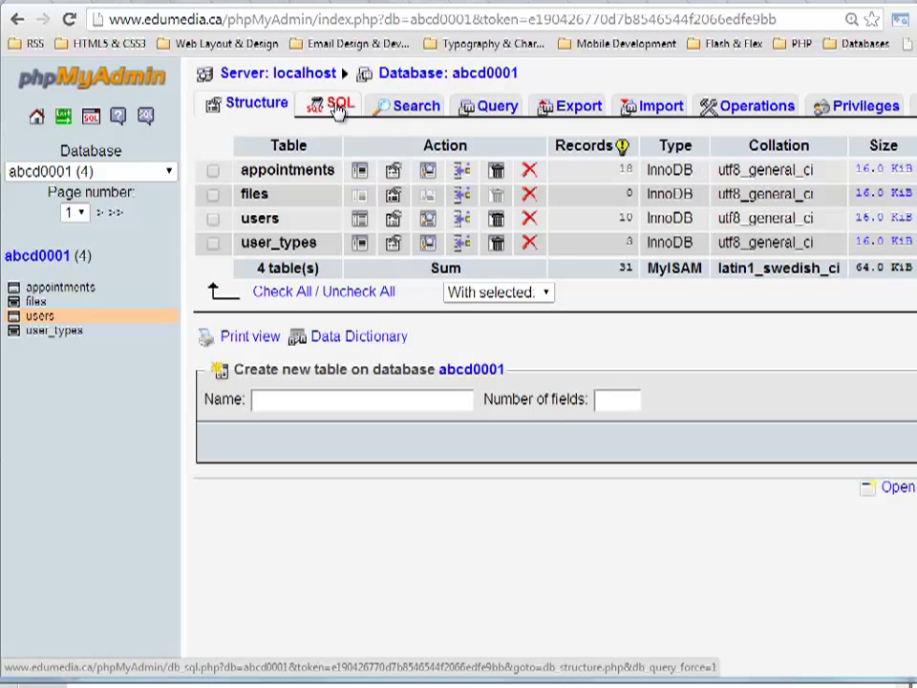
left_click(339, 105)
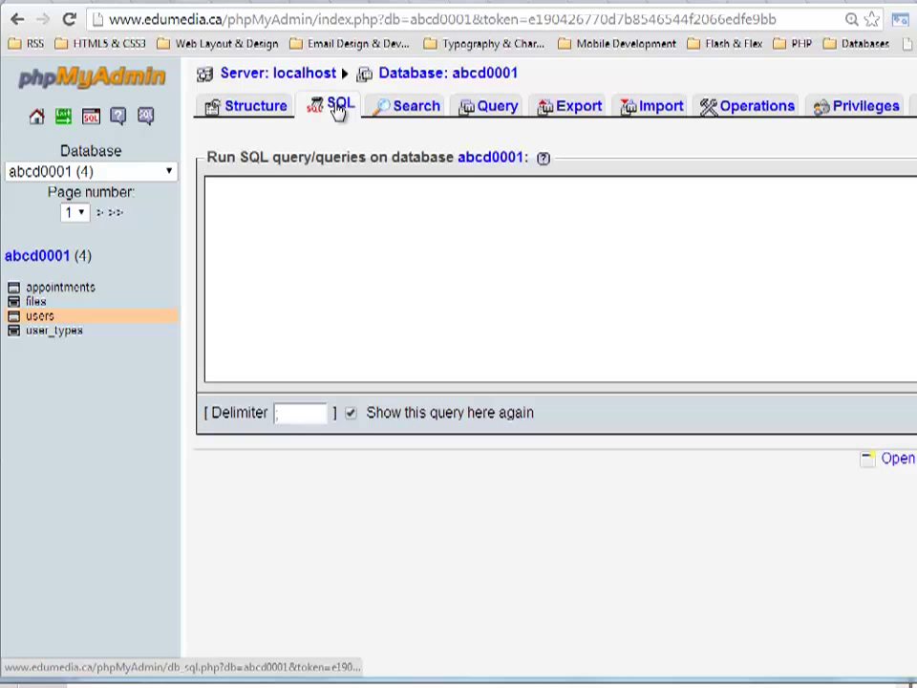
mouse_move(718, 289)
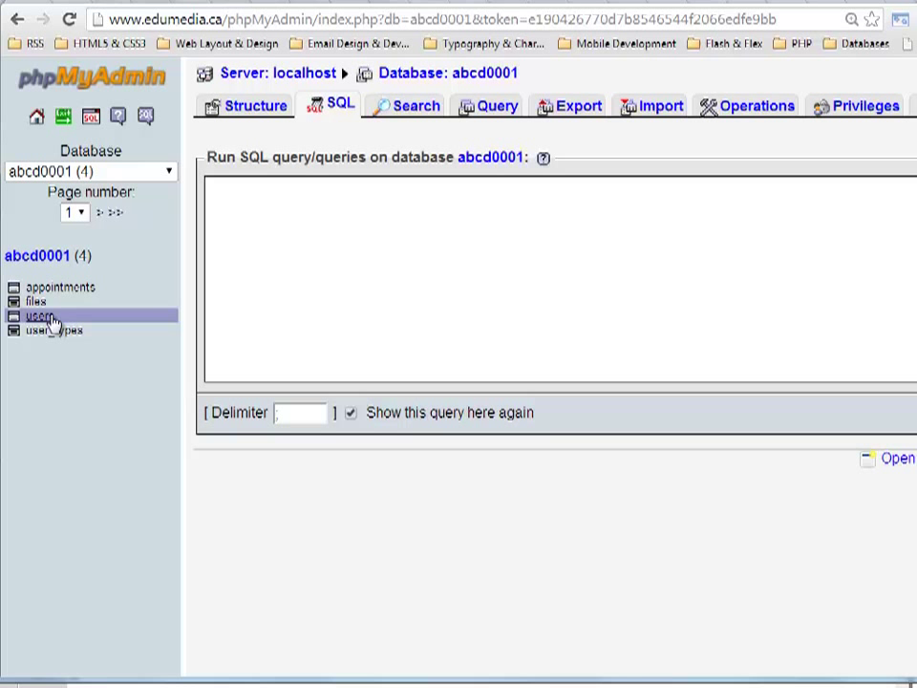
left_click(39, 315)
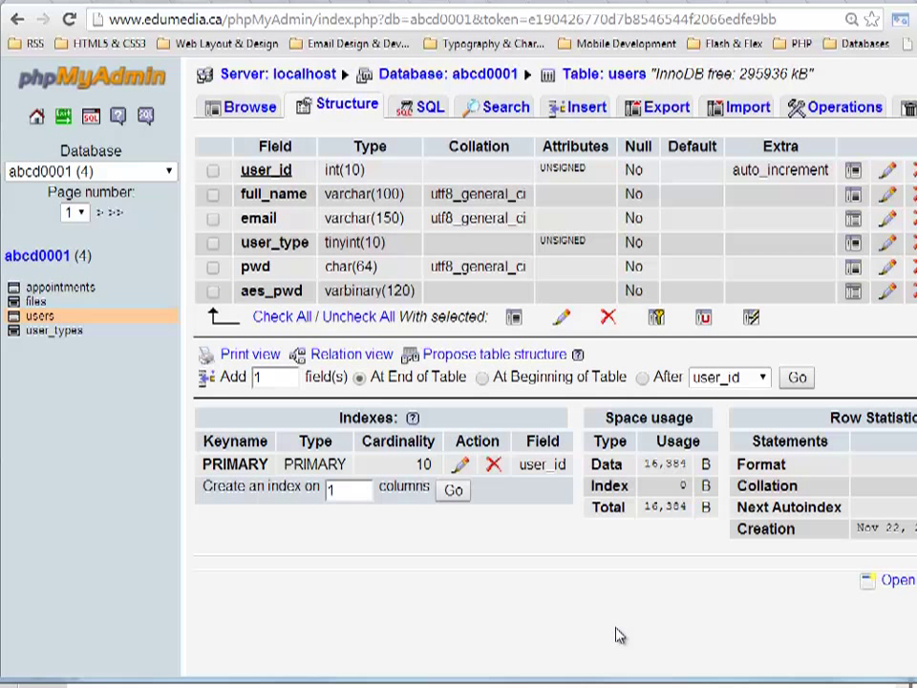
- Remove the asterisk after SELECT, leaving FROM `users` WHERE 1 on separate lines
left_click(428, 106)
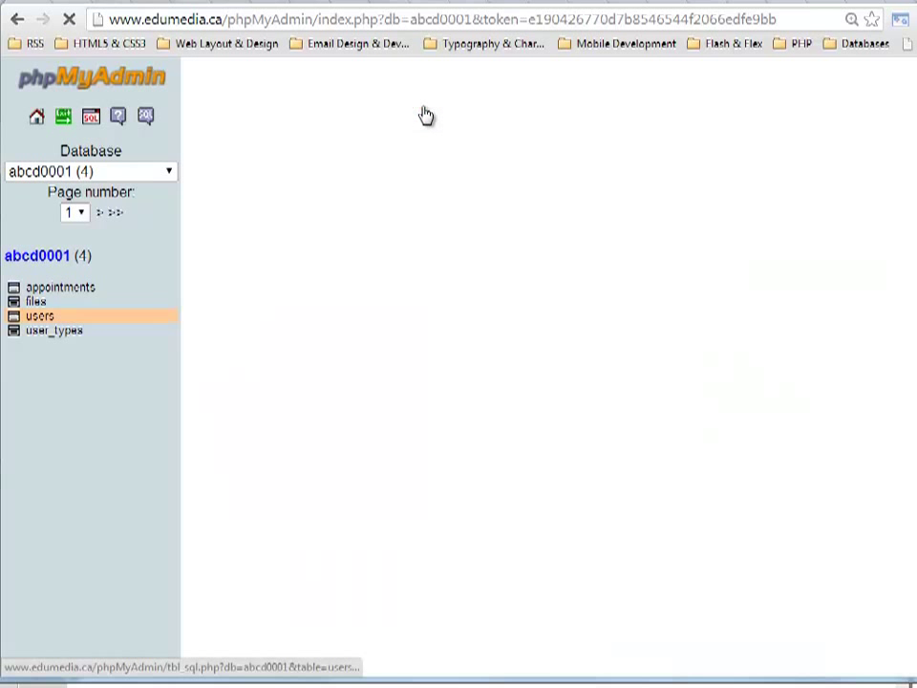
left_click(430, 106)
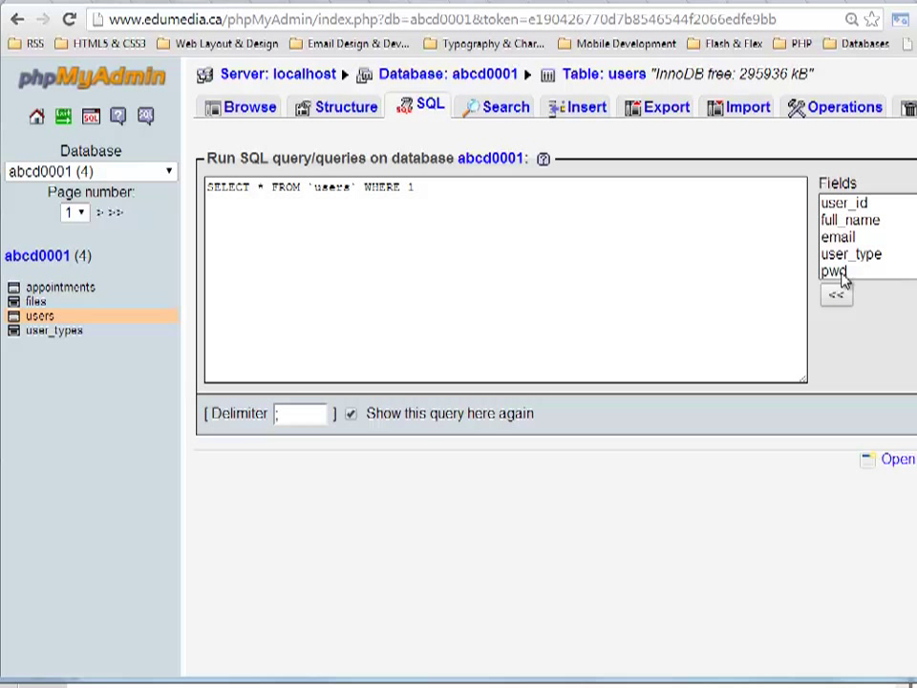
mouse_move(848, 220)
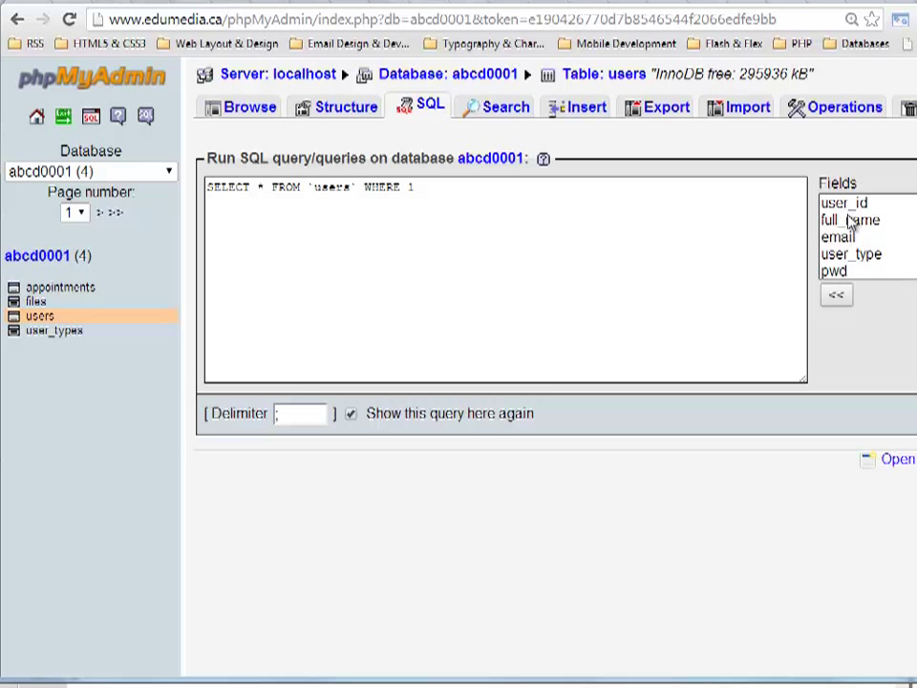
mouse_move(844, 277)
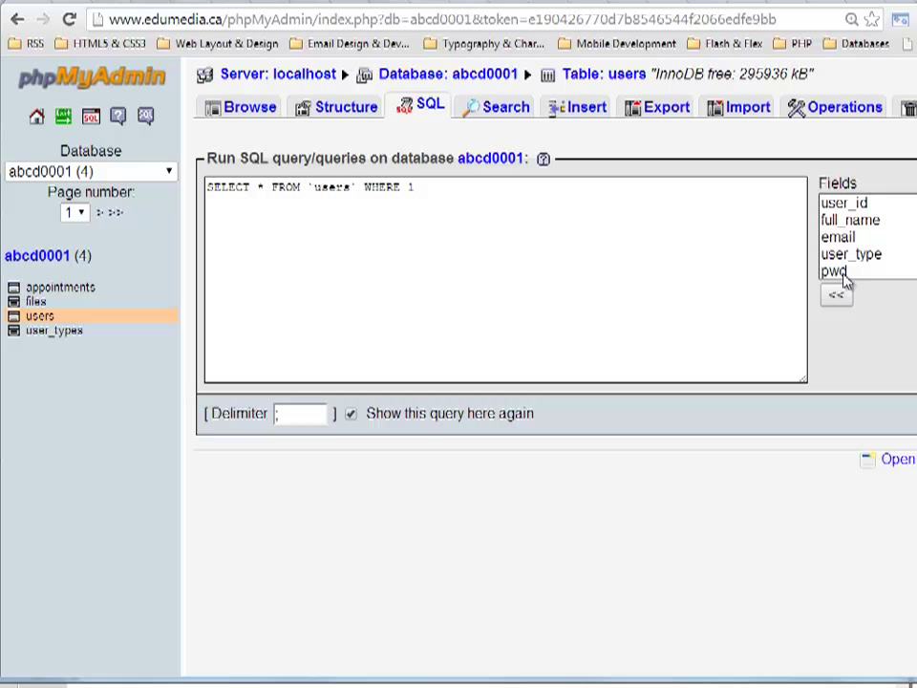
mouse_move(625, 74)
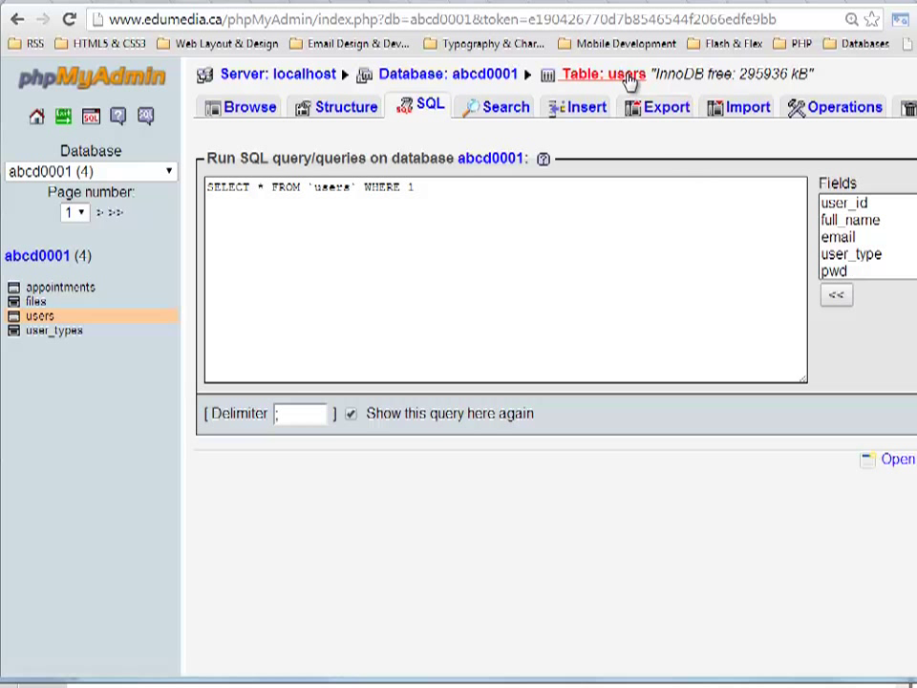
mouse_move(415, 125)
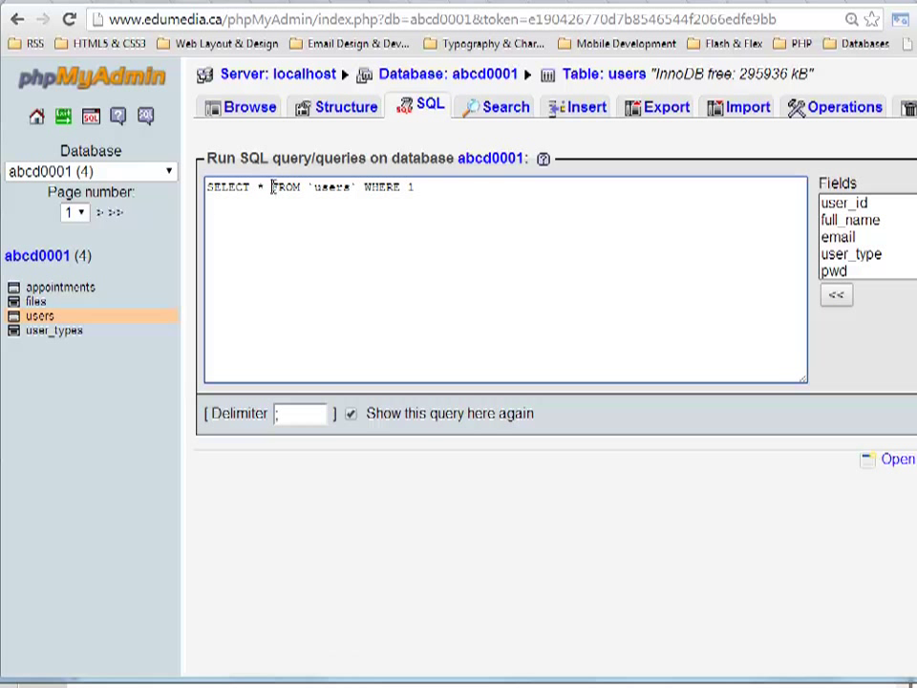
key("Enter")
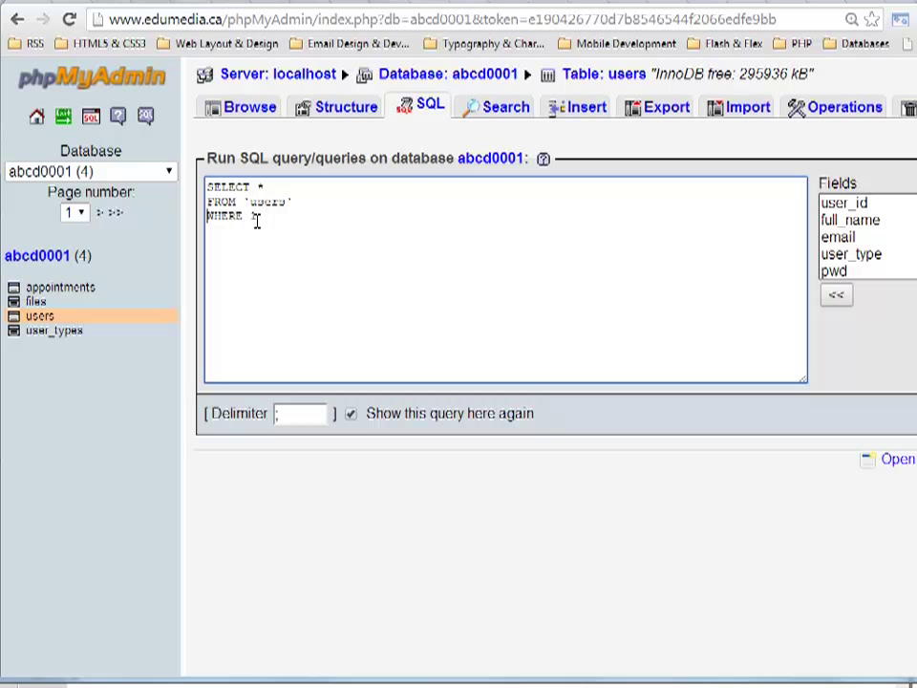
type("1")
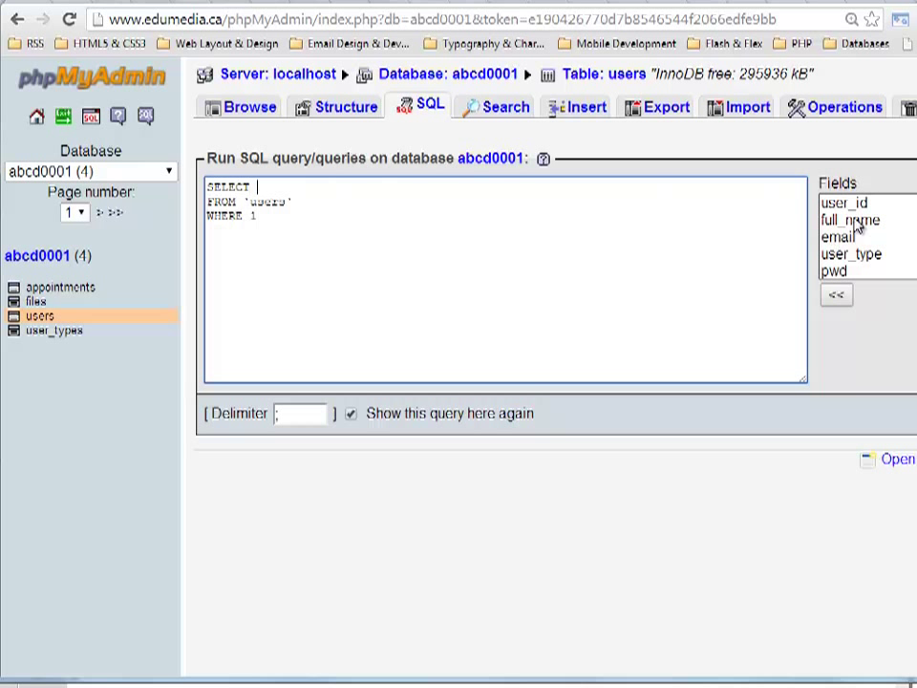
- Insert the full_name field into the query's column list, followed by a comma
left_click(848, 220)
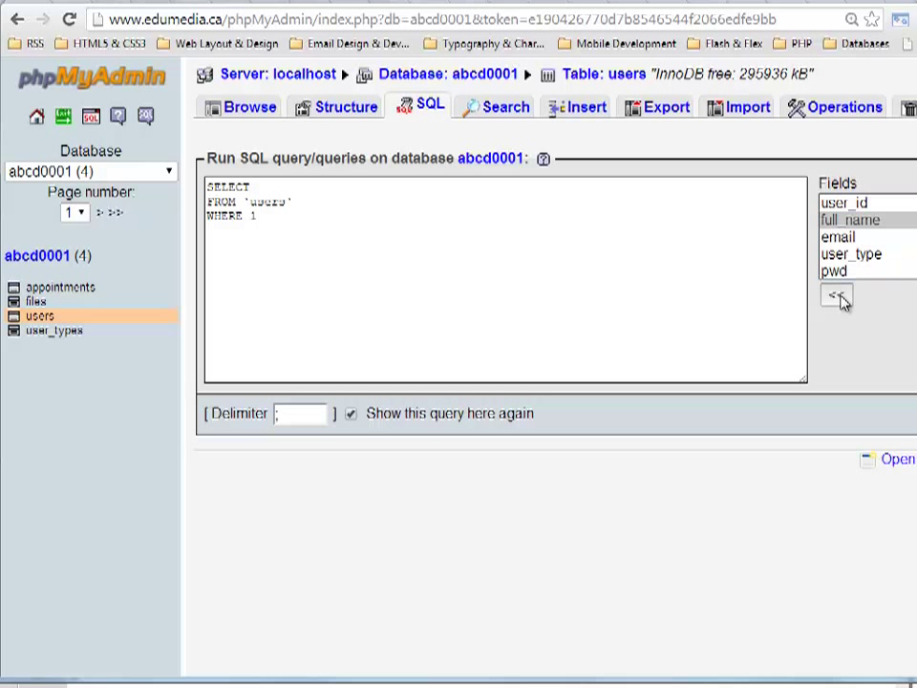
left_click(836, 295)
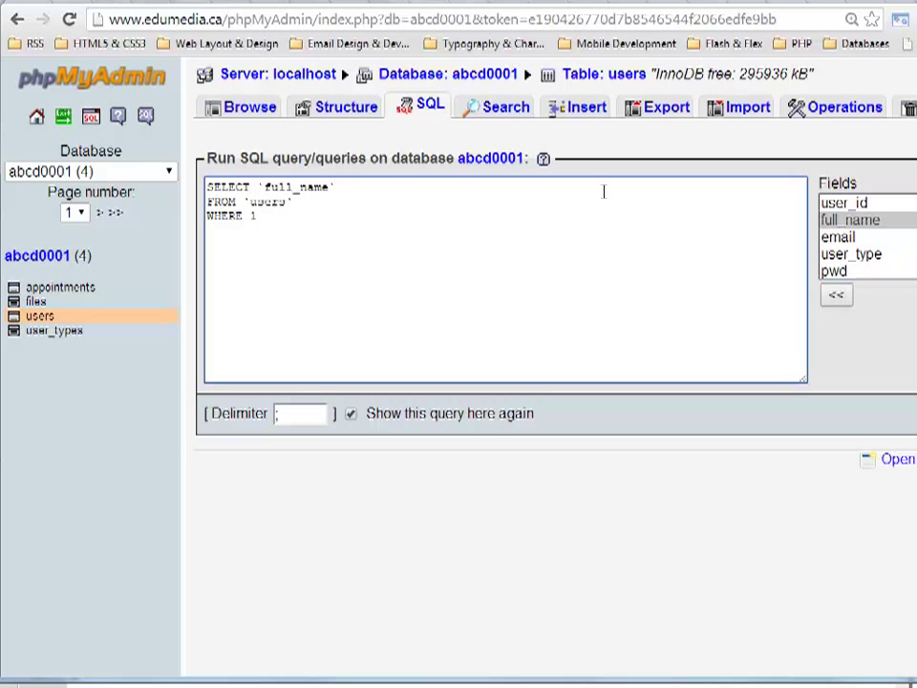
type(", `email")
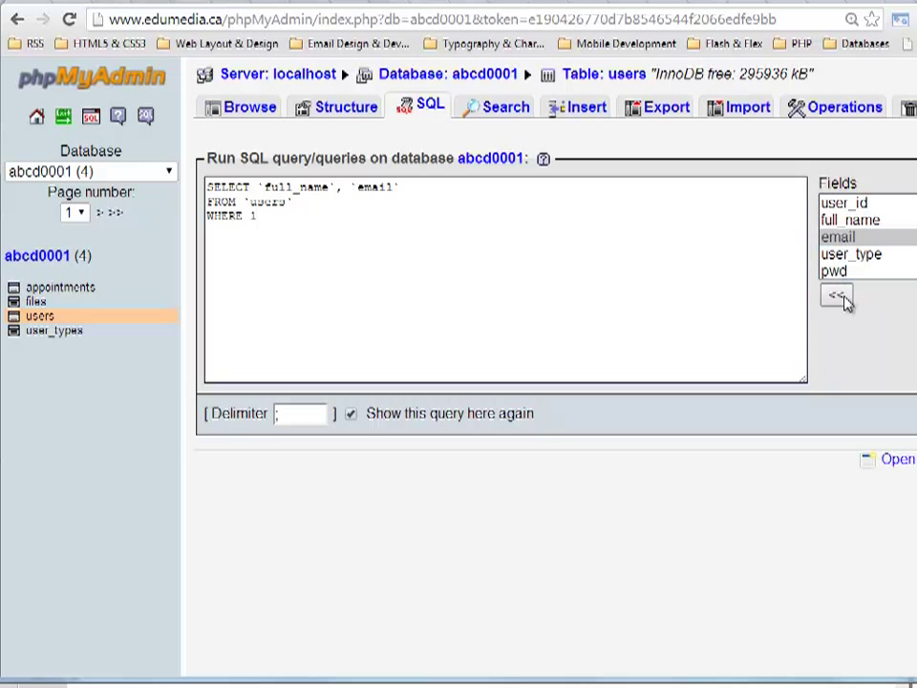
mouse_move(296, 214)
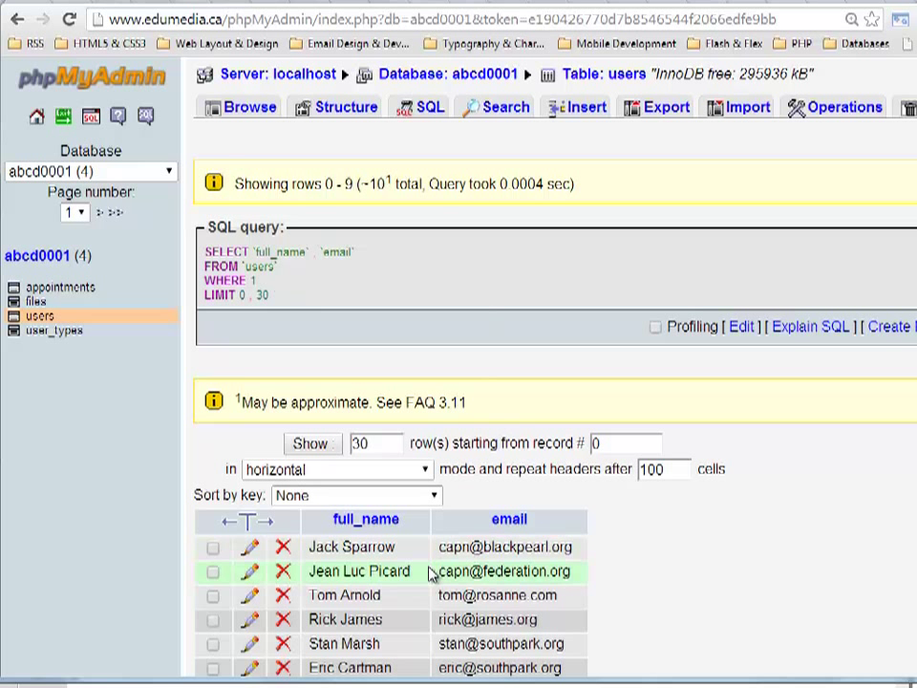
mouse_move(465, 171)
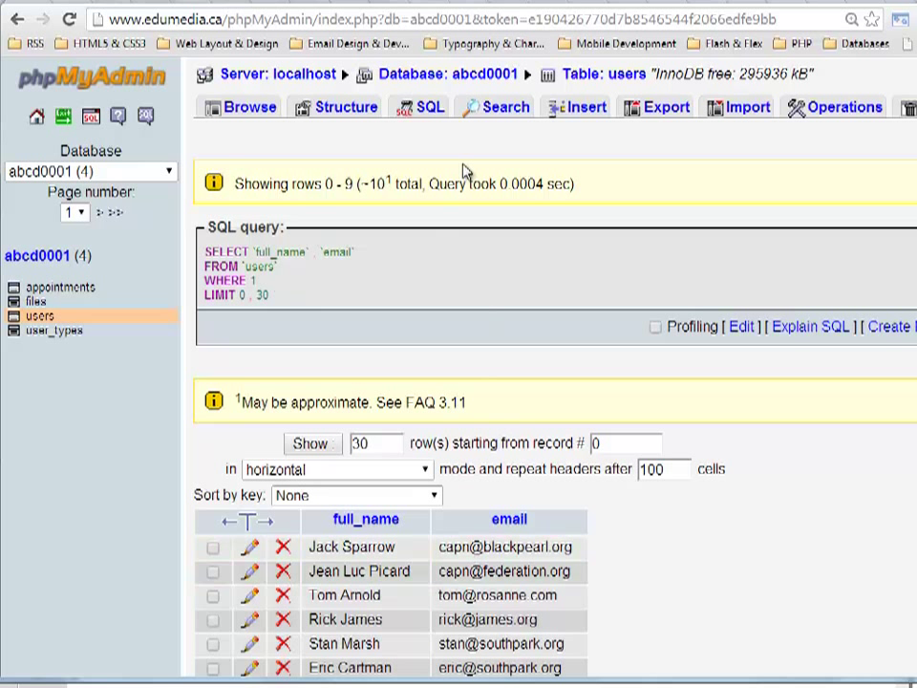
mouse_move(309, 296)
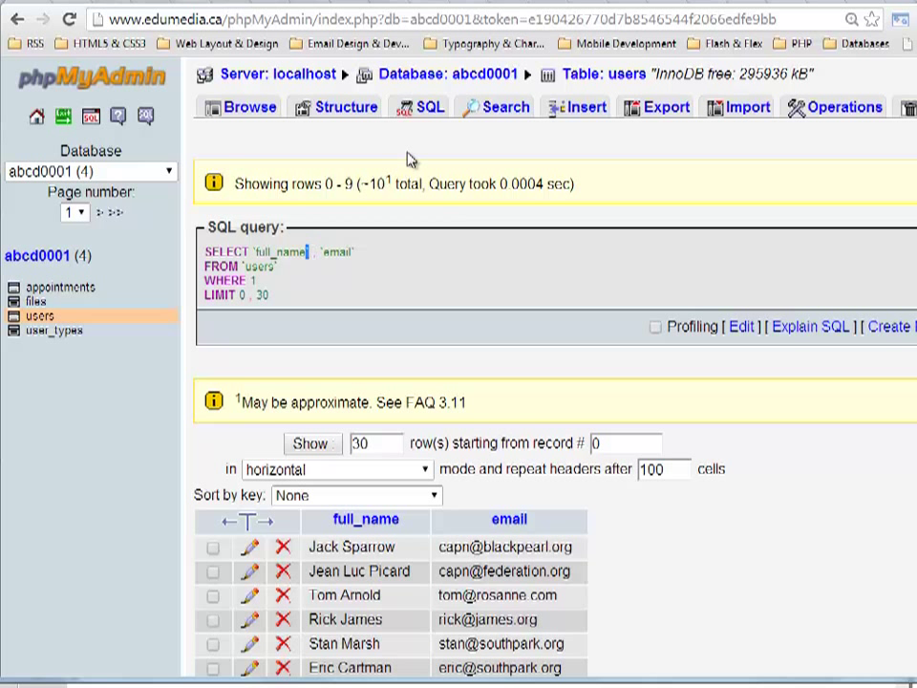
- In a new query, move WHERE 1 onto its own line and rename the table `users from work`
left_click(430, 106)
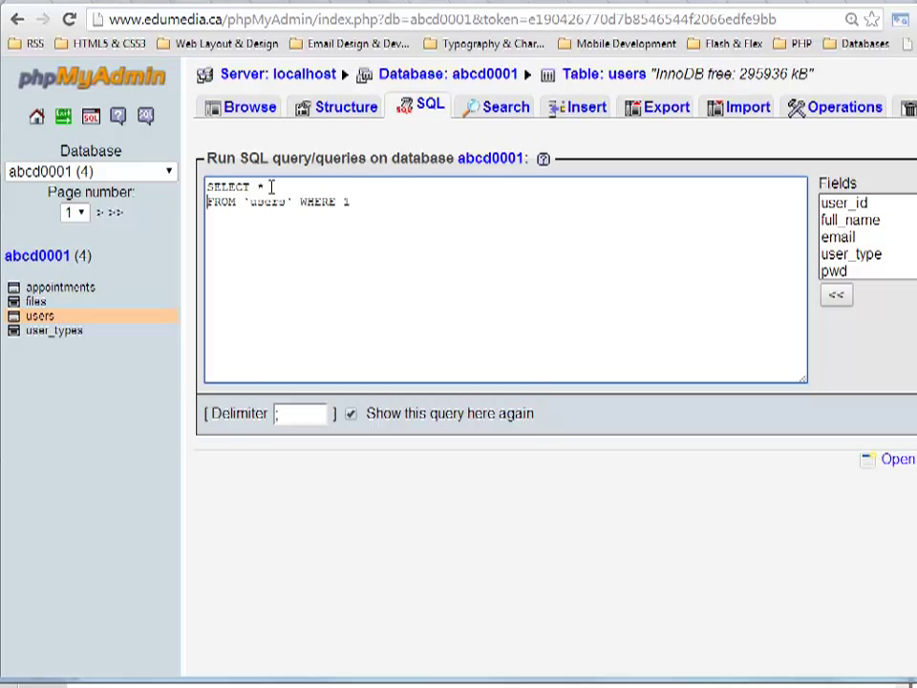
left_click(303, 200)
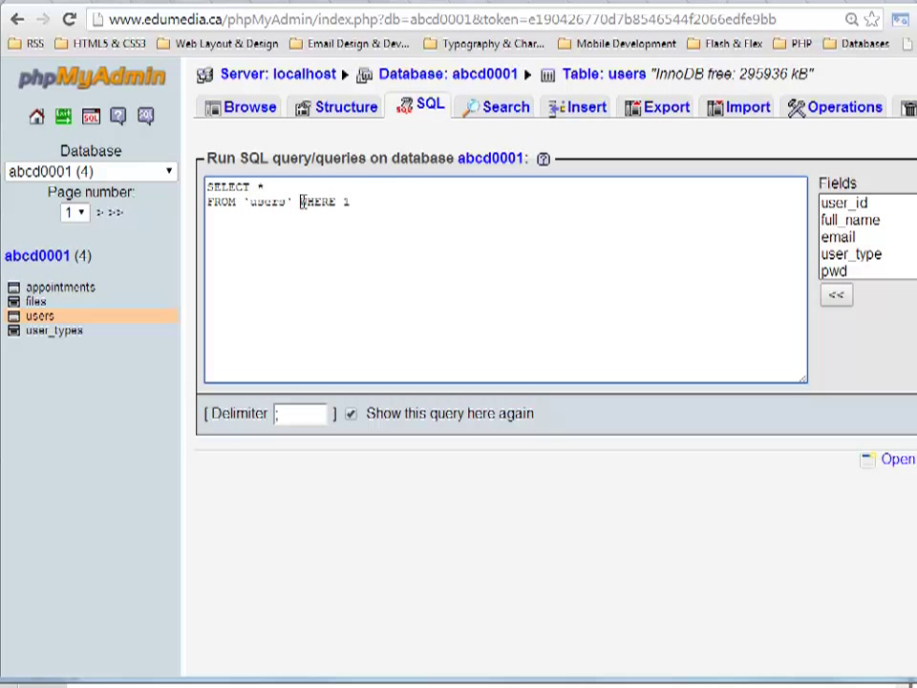
key("Enter")
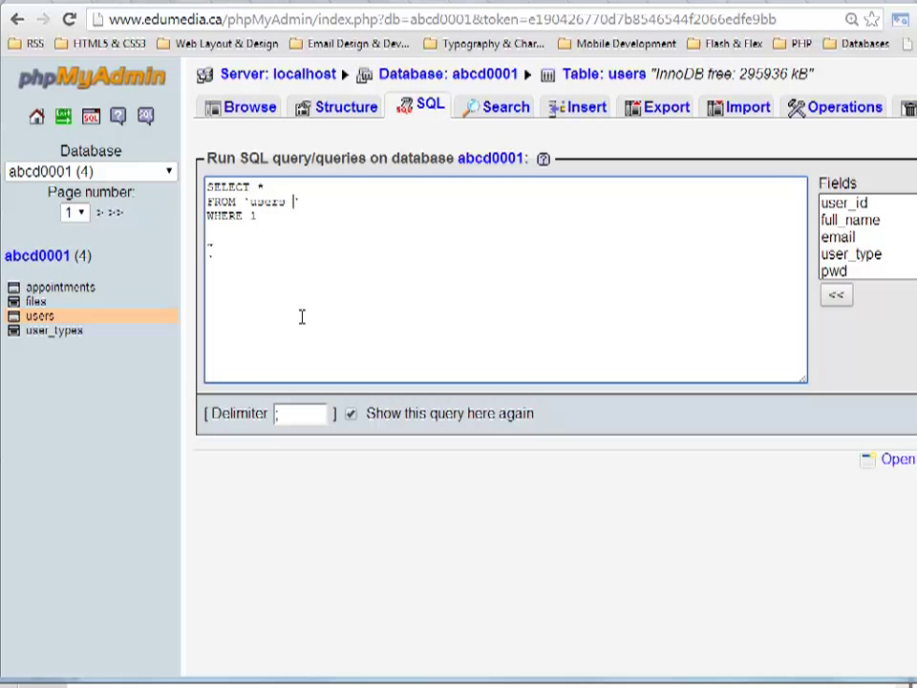
type("from wor")
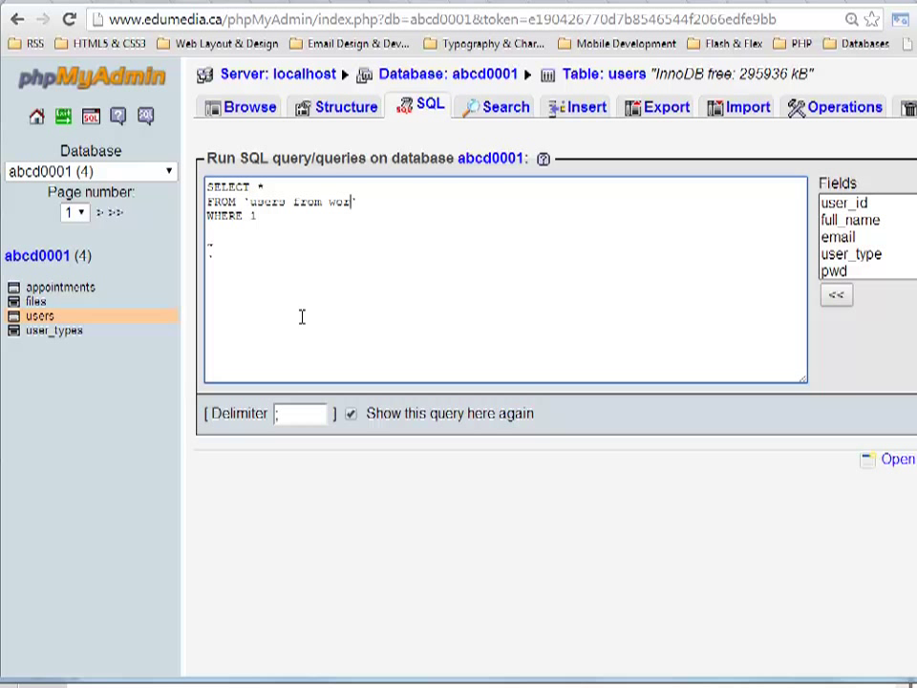
type("k")
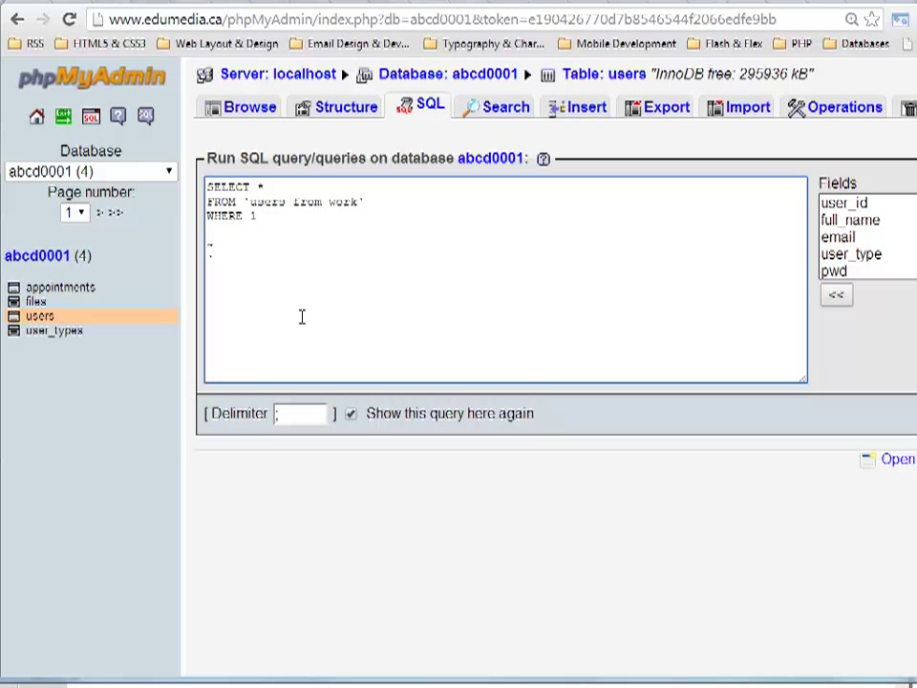
mouse_move(361, 197)
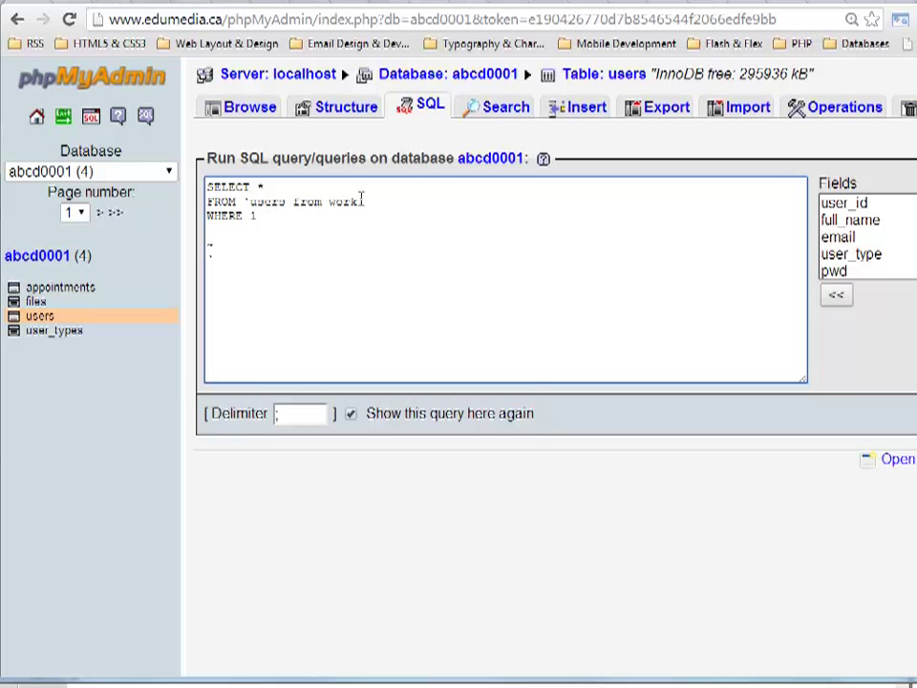
mouse_move(323, 231)
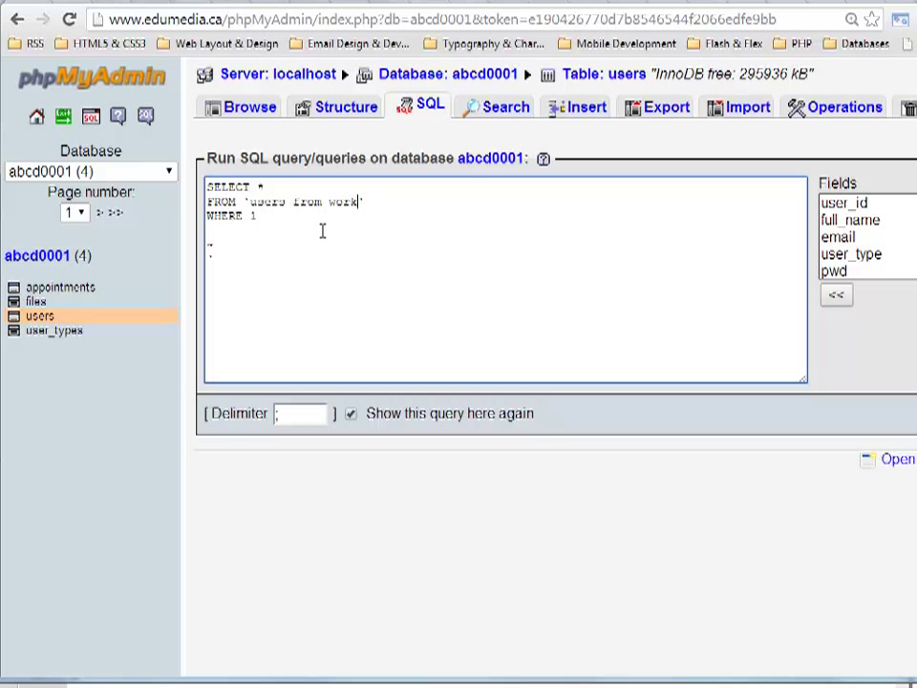
mouse_move(272, 201)
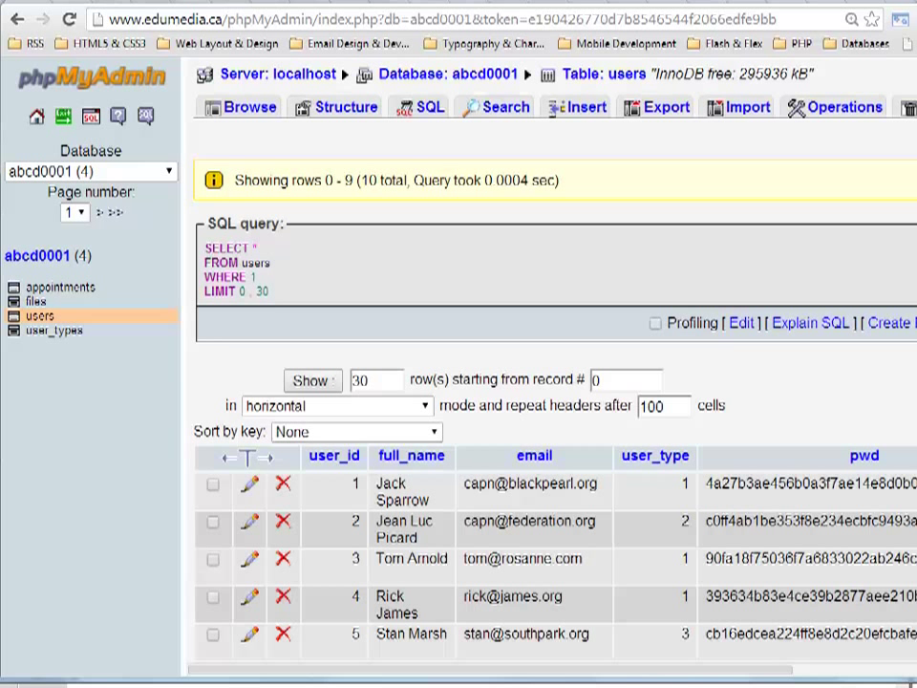
mouse_move(565, 468)
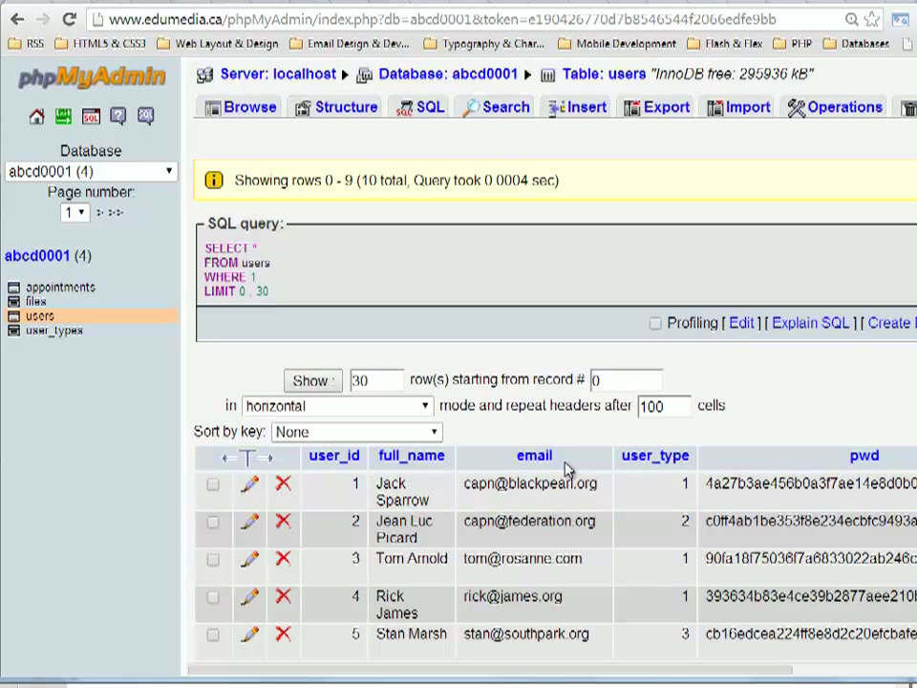
mouse_move(559, 456)
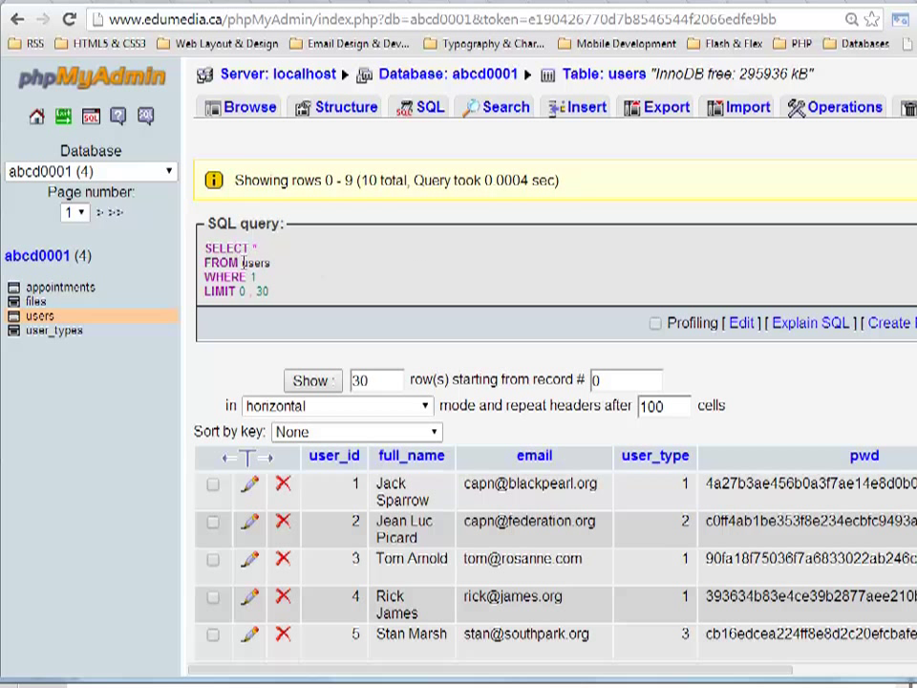
mouse_move(298, 265)
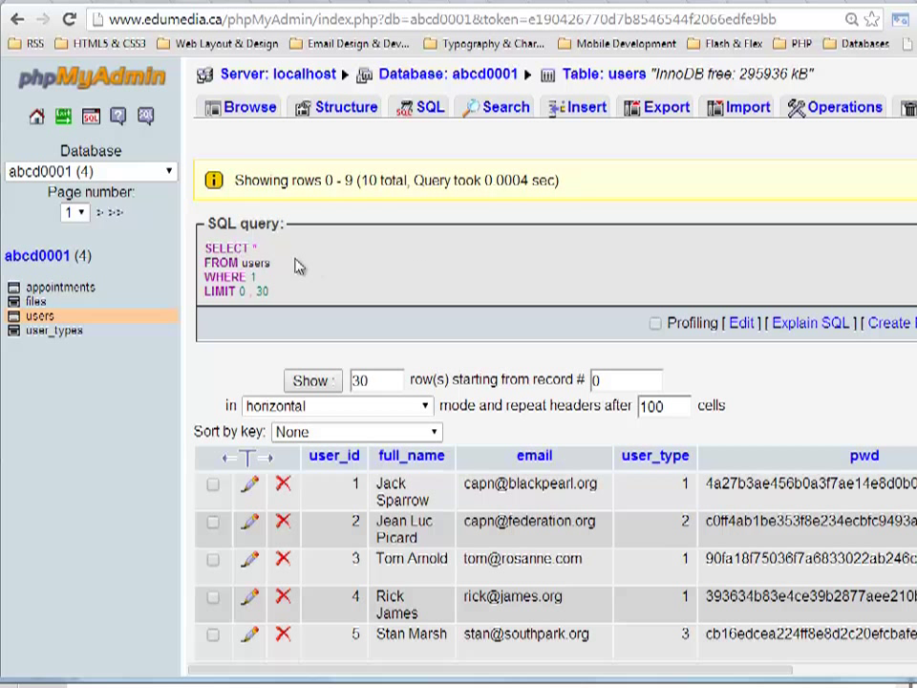